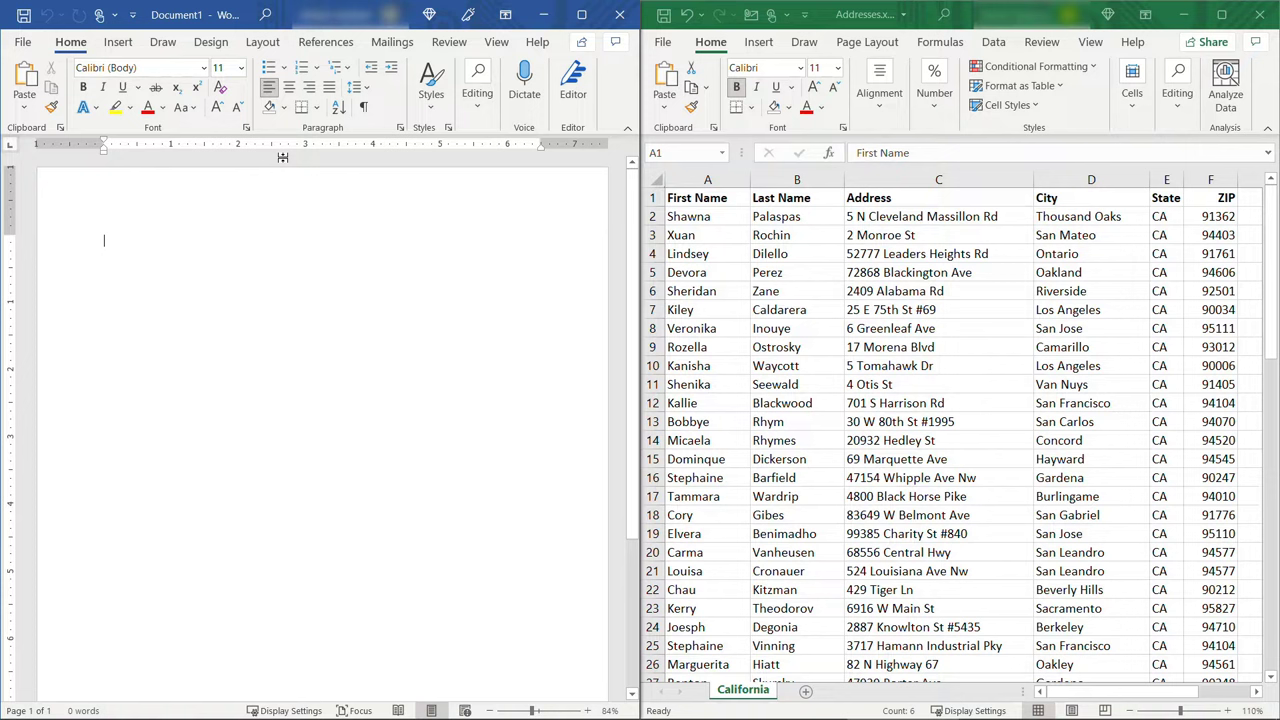
Step: Start an Envelopes mail merge from the Mailings ribbon so Envelope Options appears
click(104, 66)
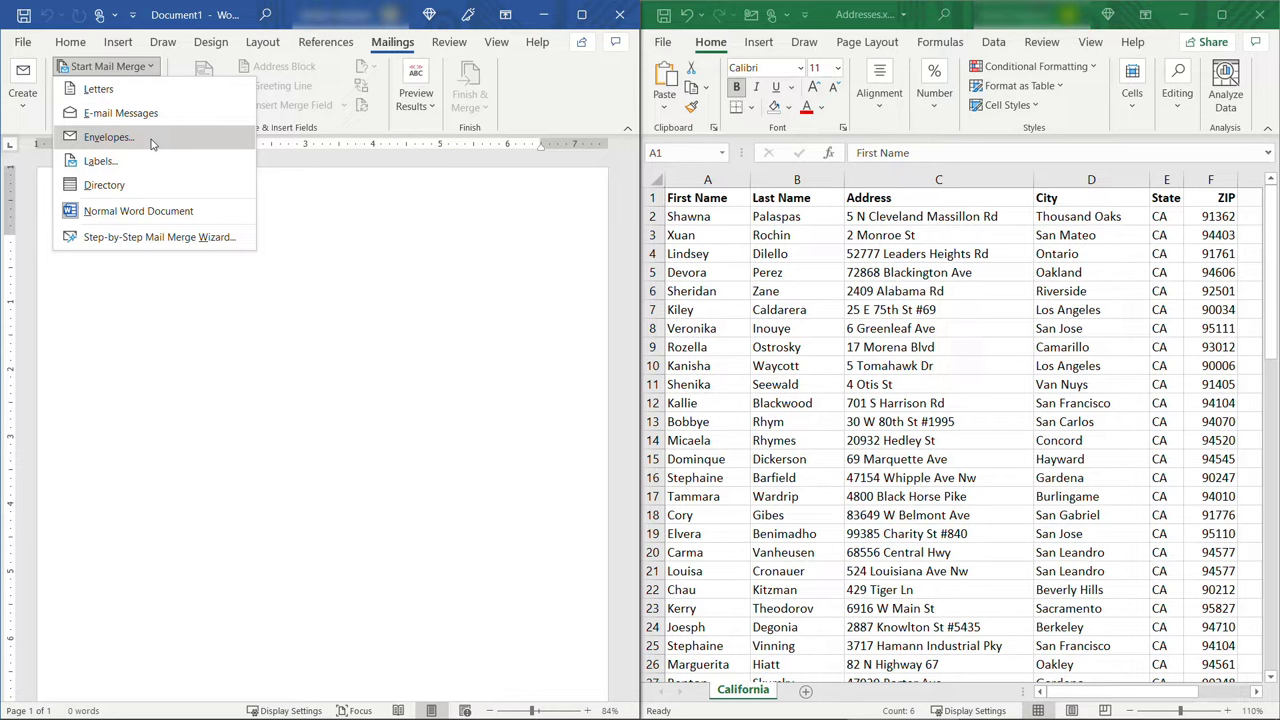
click(108, 136)
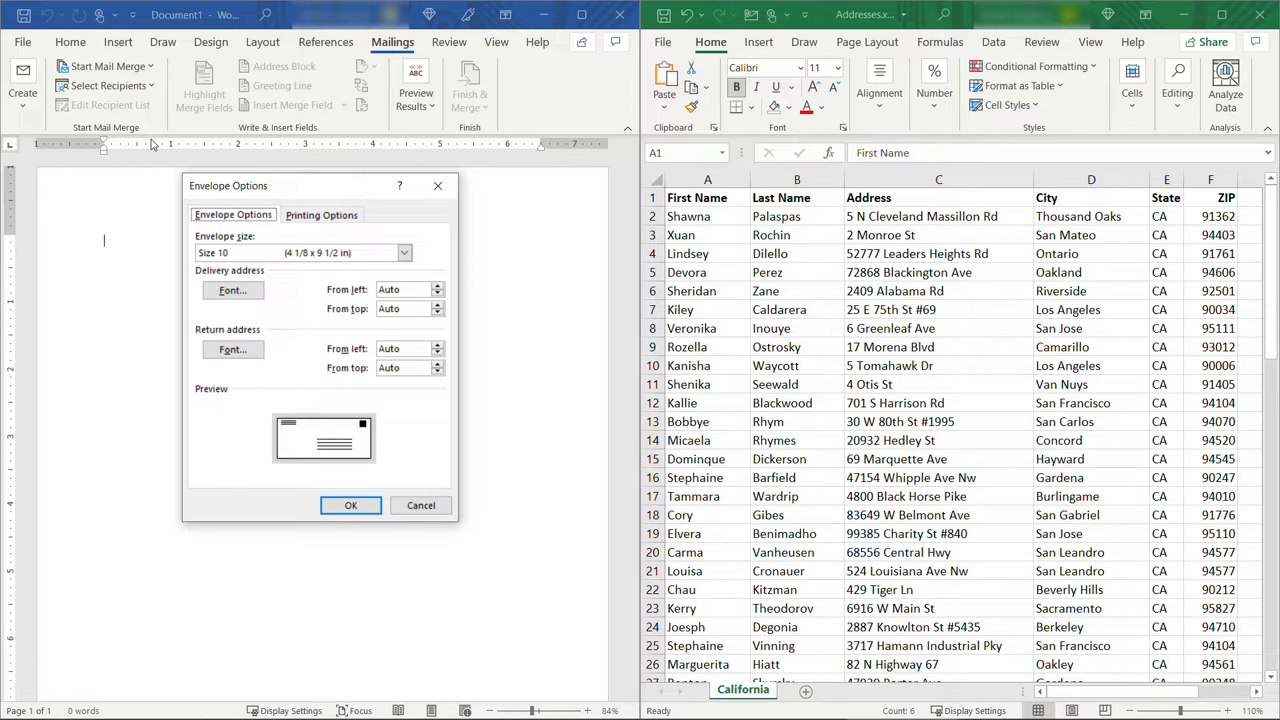
Step: Choose Size 10 (4 1/8 x 9 1/2 in) as the envelope size after a quick web lookup
click(404, 252)
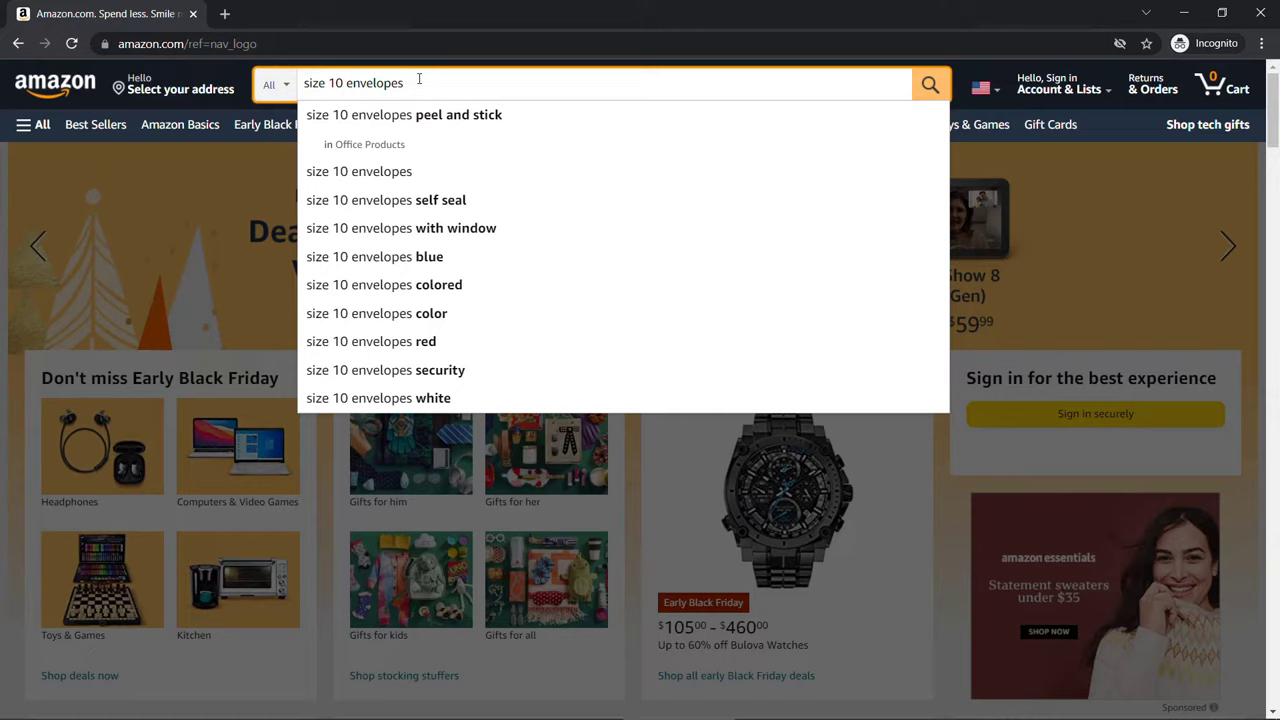
click(928, 84)
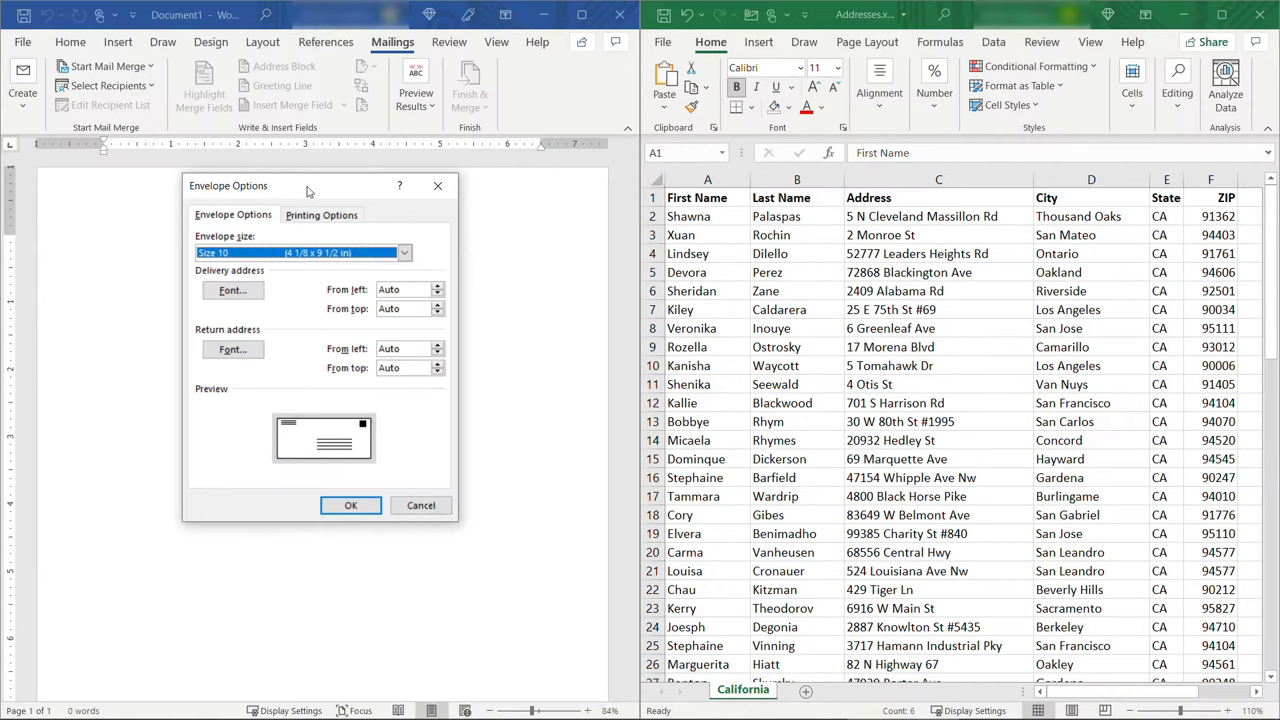
click(404, 252)
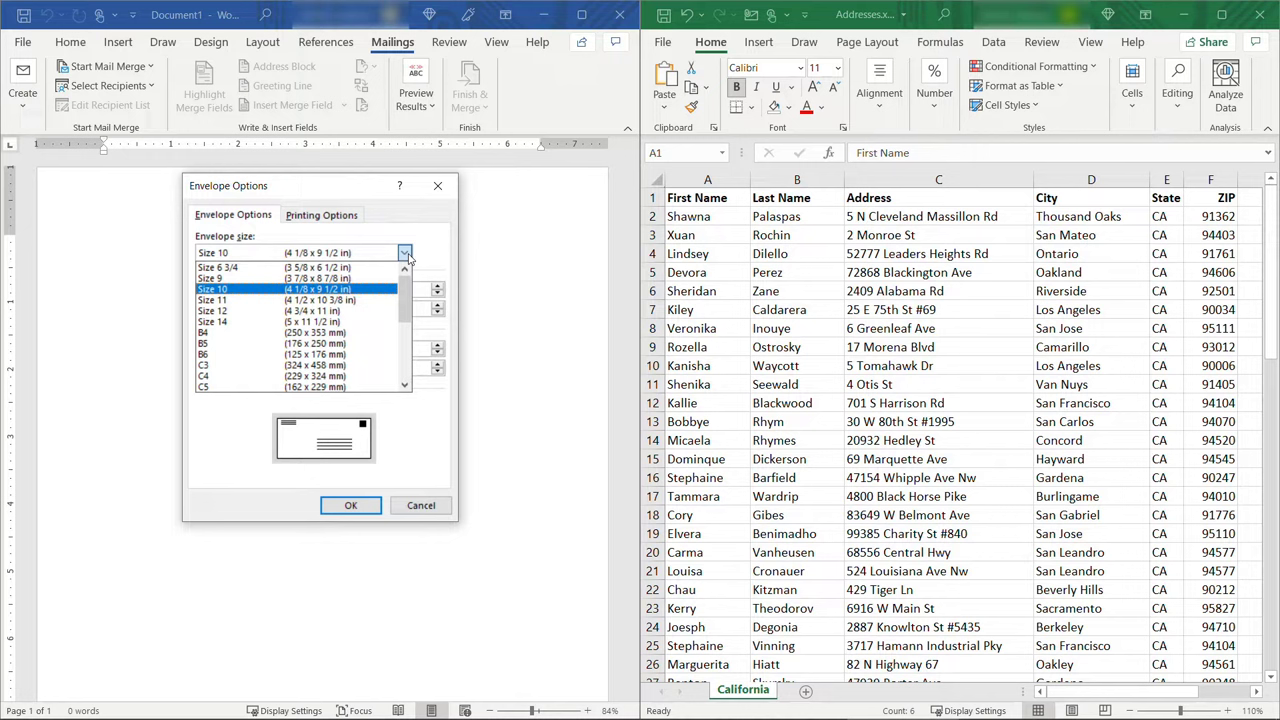
click(216, 266)
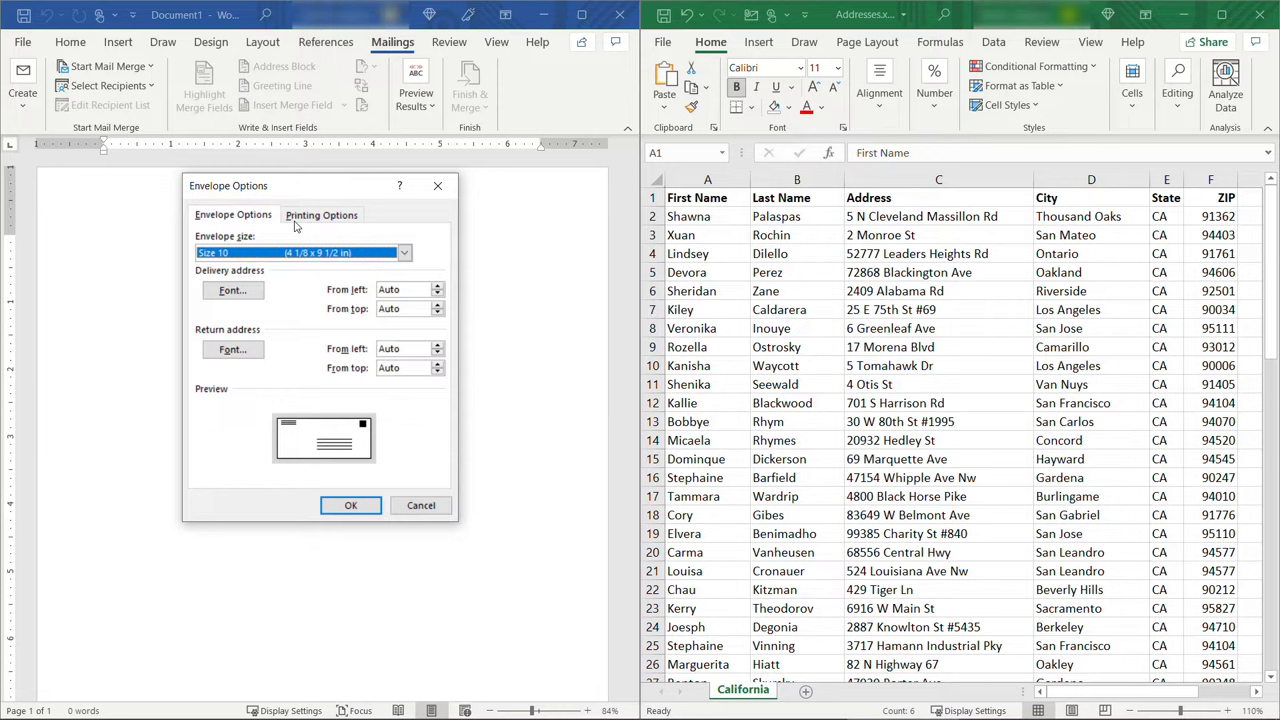
Step: In Printing Options, pick a face-up feed method for the HP Officejet and review the feed trays
click(320, 216)
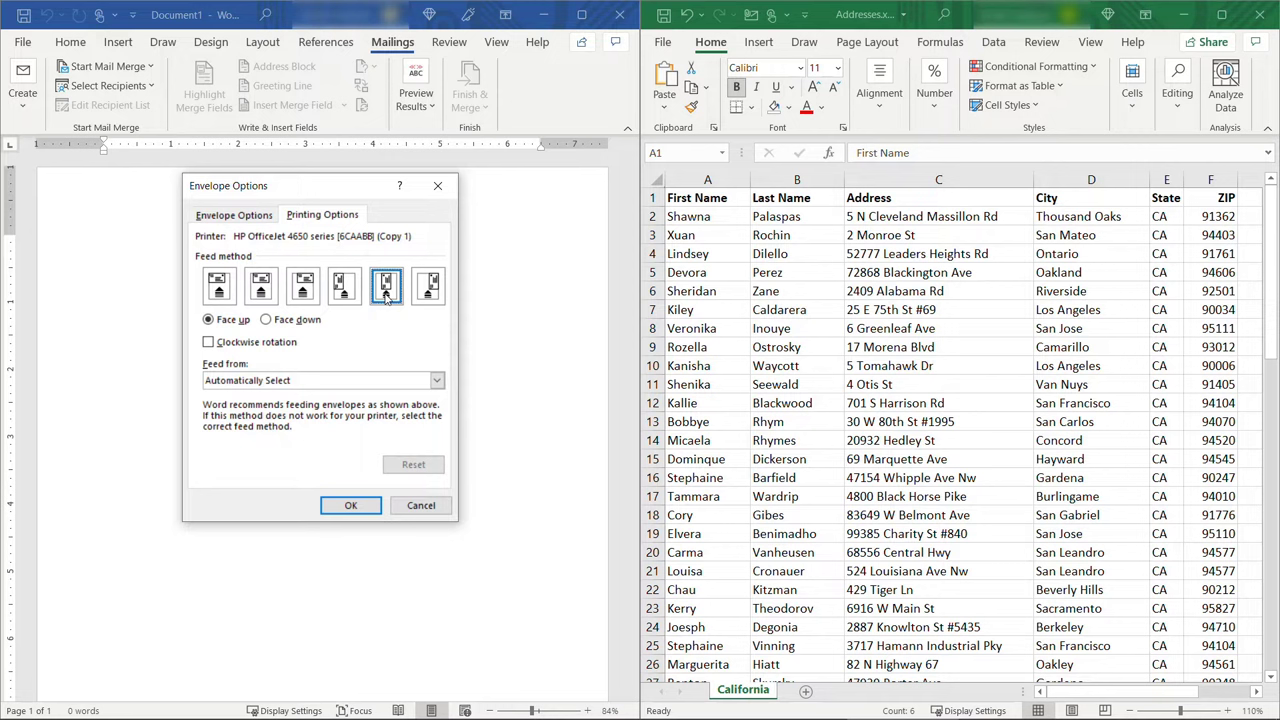
click(344, 286)
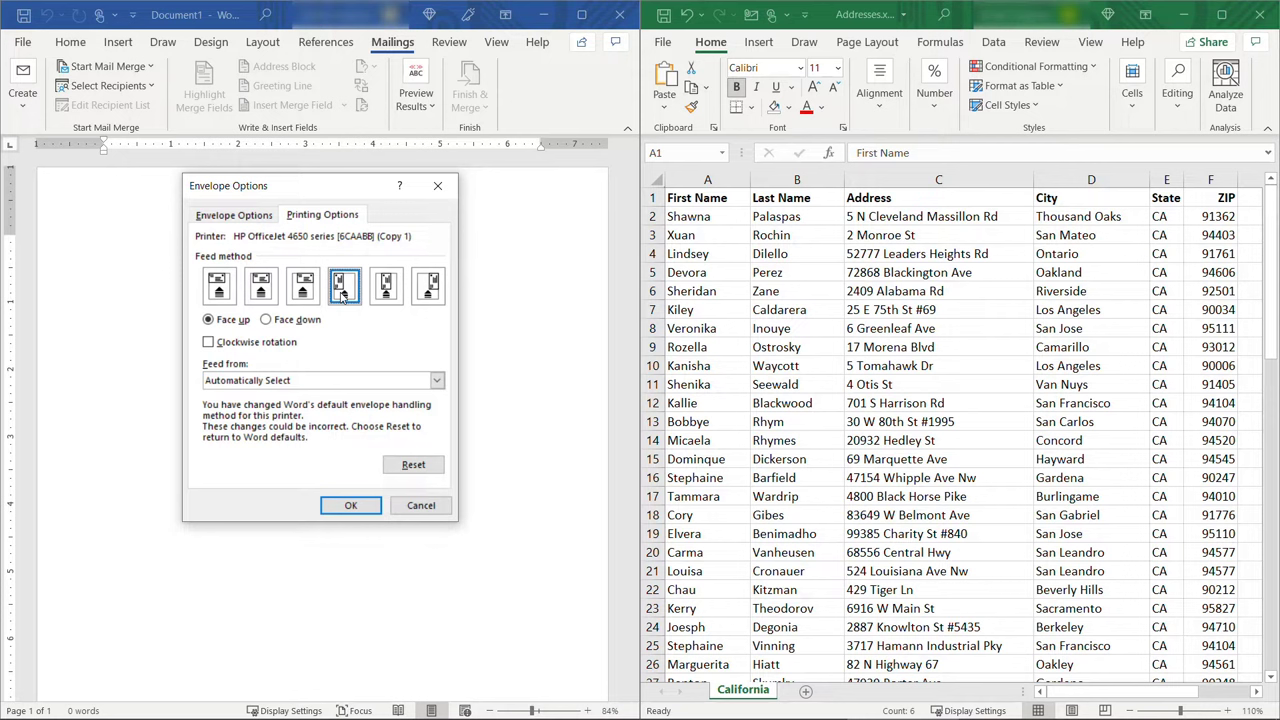
click(386, 284)
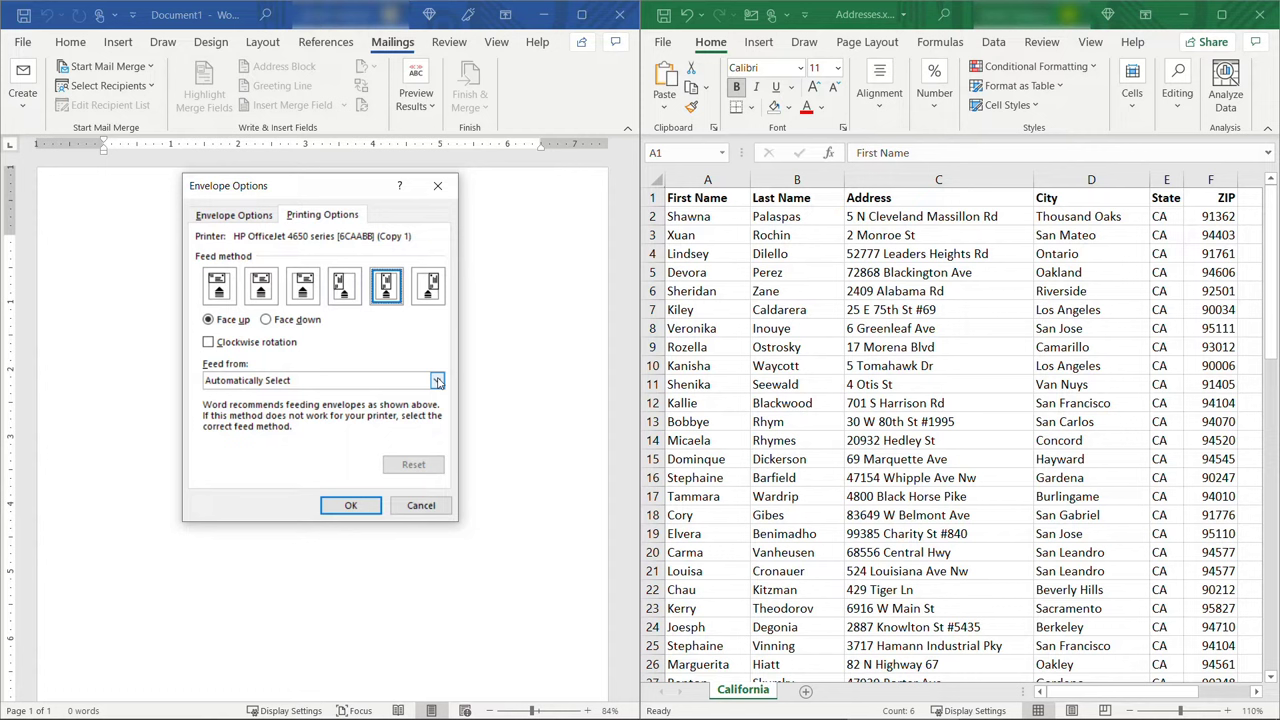
click(436, 380)
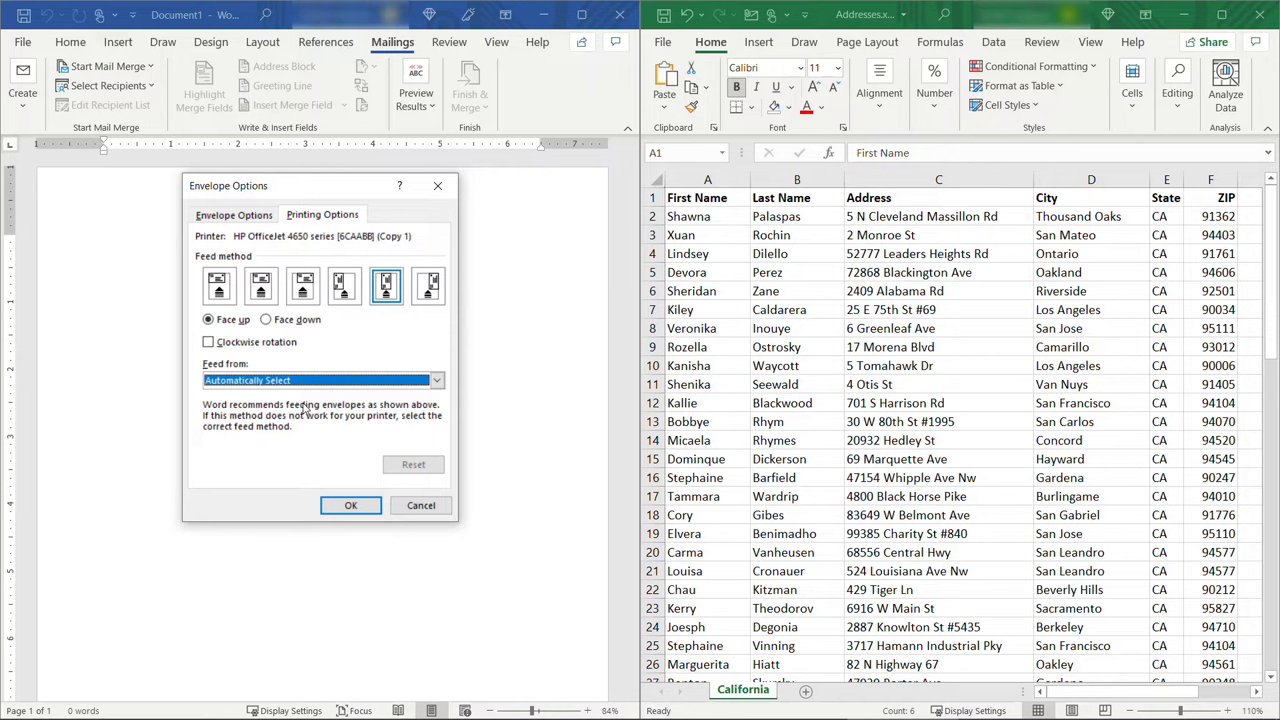
Step: Set Feed from to Automatically Select, apply the options, and select the envelope's delivery address box
click(350, 504)
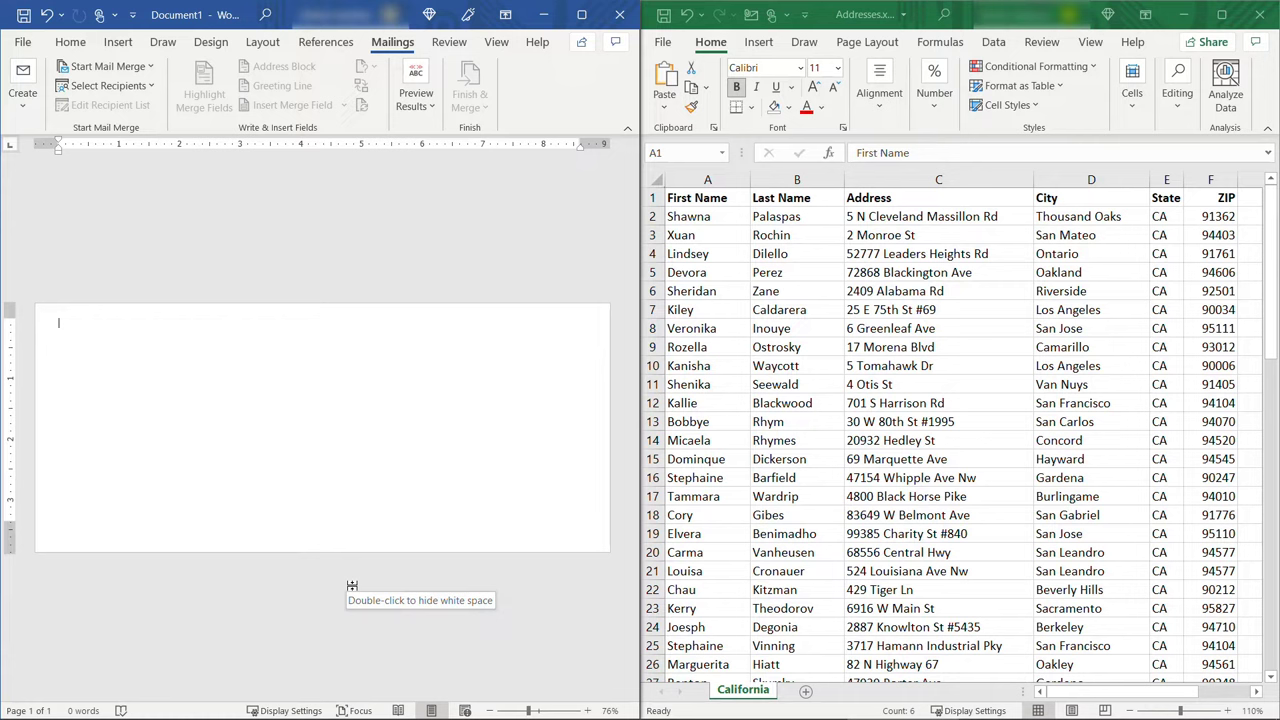
click(70, 42)
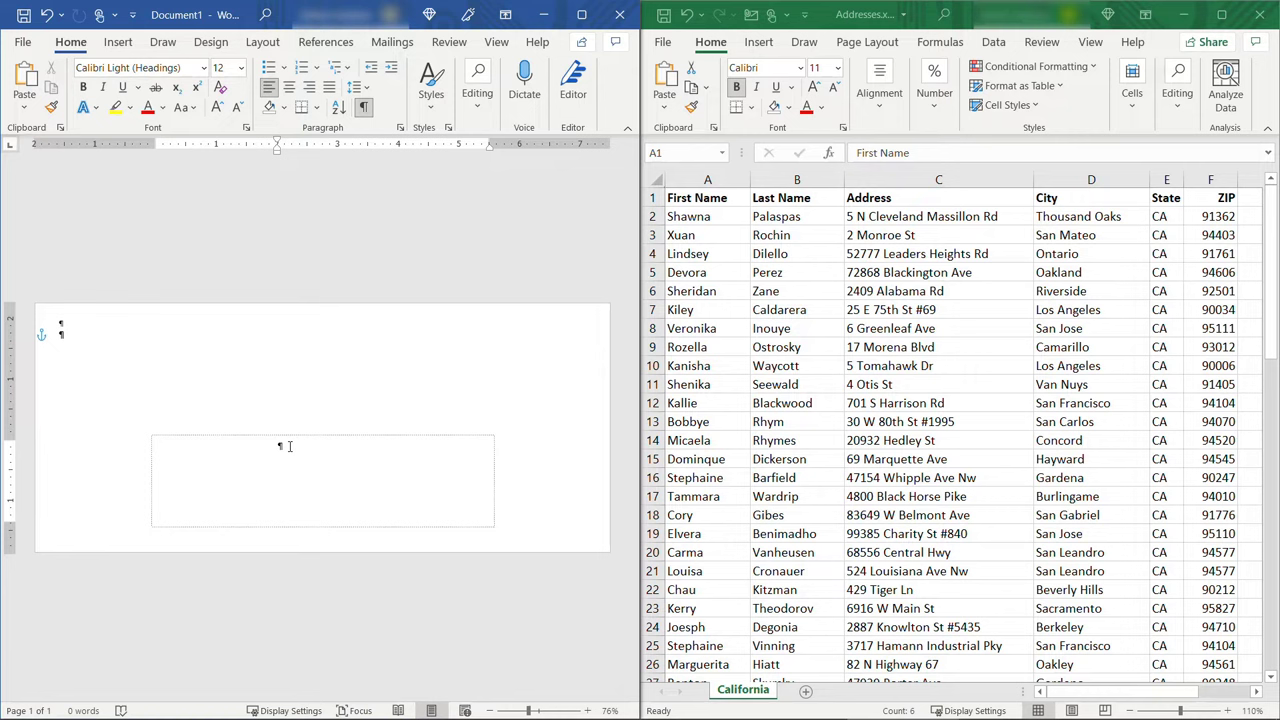
click(392, 42)
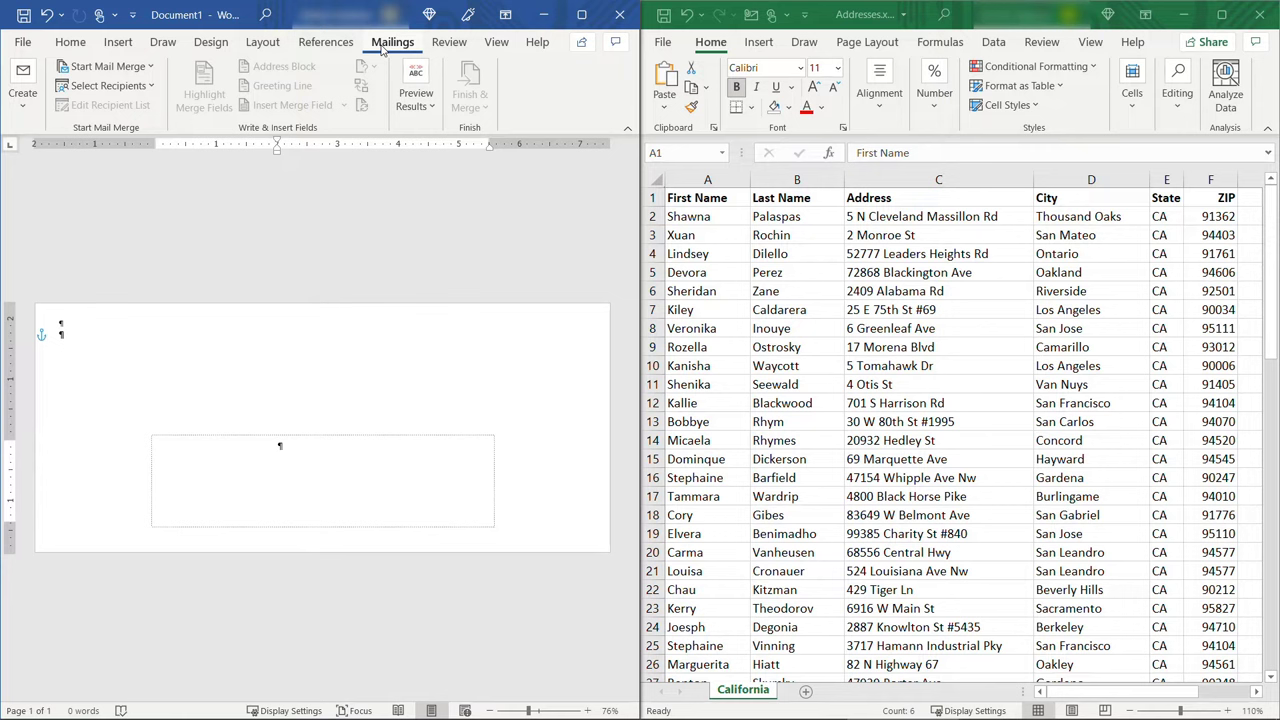
Step: Use Addresses.xlsx as the existing recipient list, selecting its California$ sheet
click(104, 84)
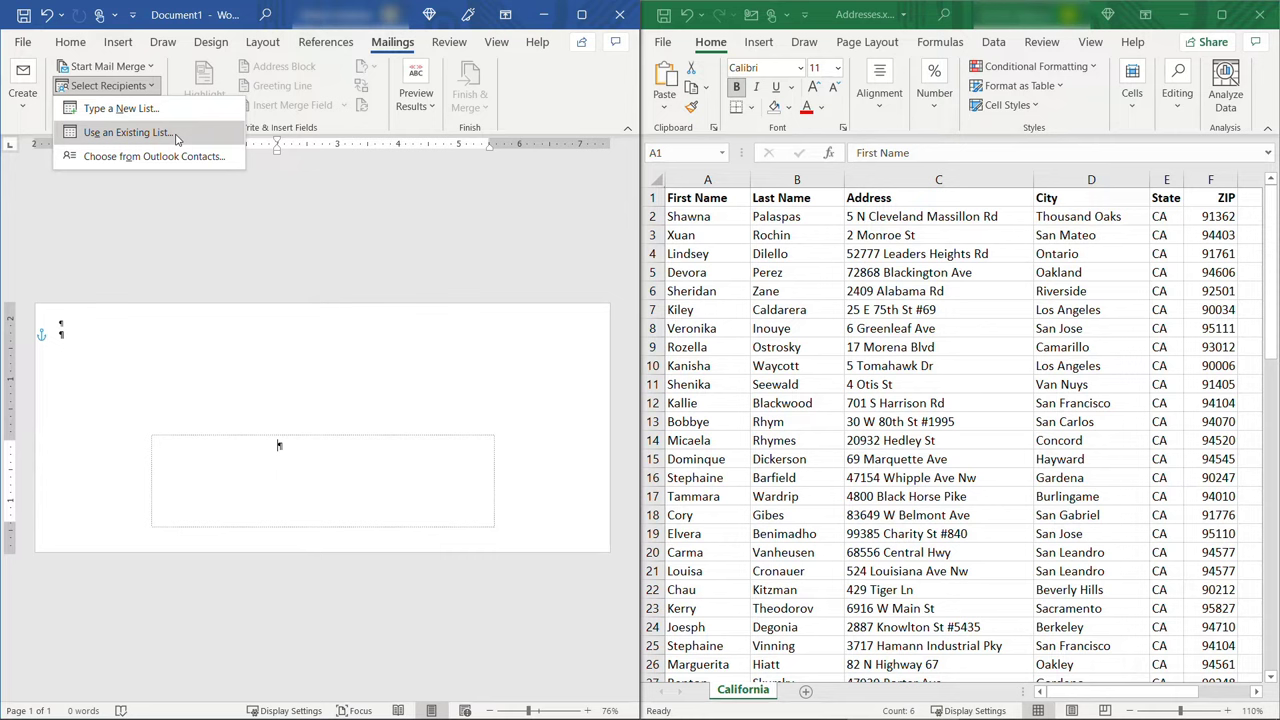
click(126, 132)
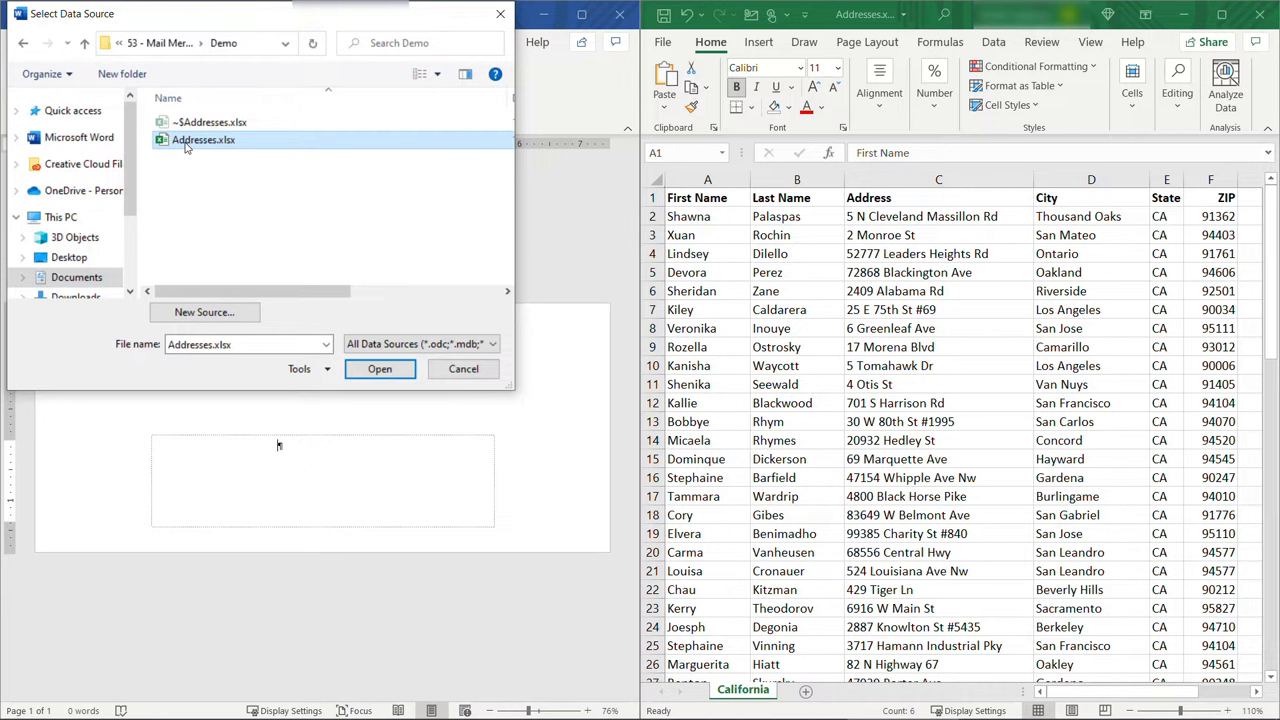
click(380, 368)
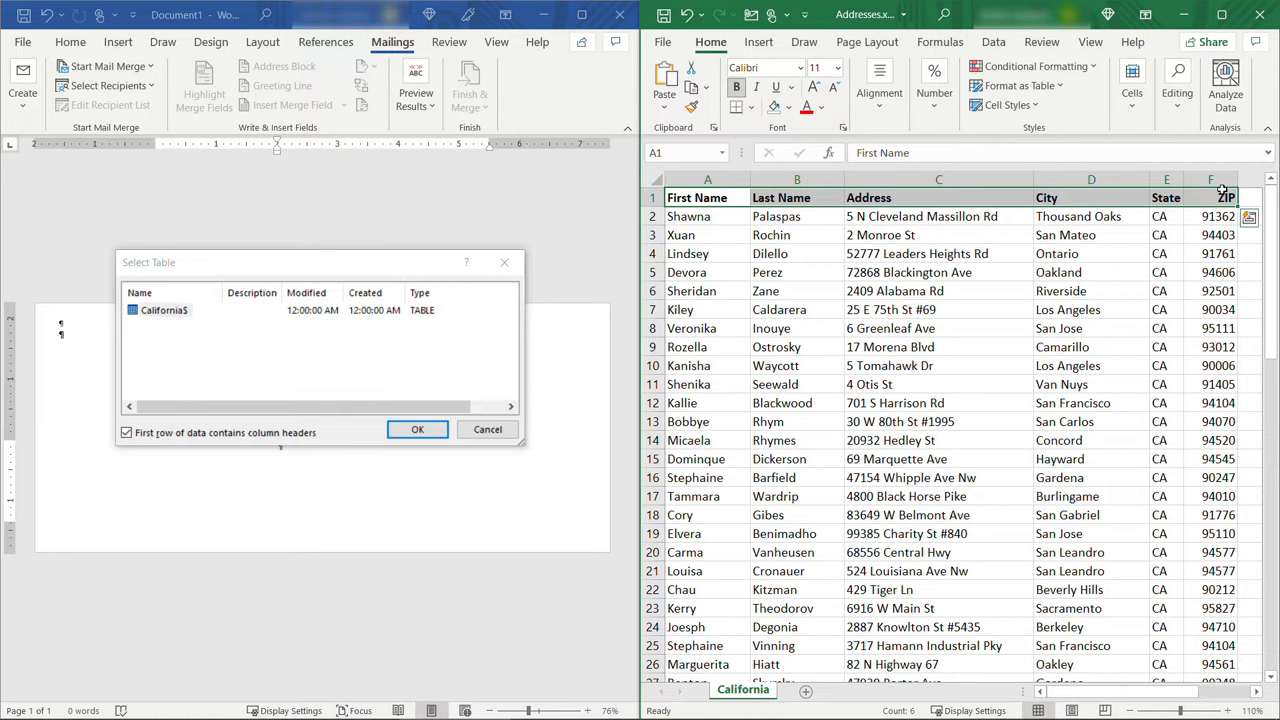
click(126, 432)
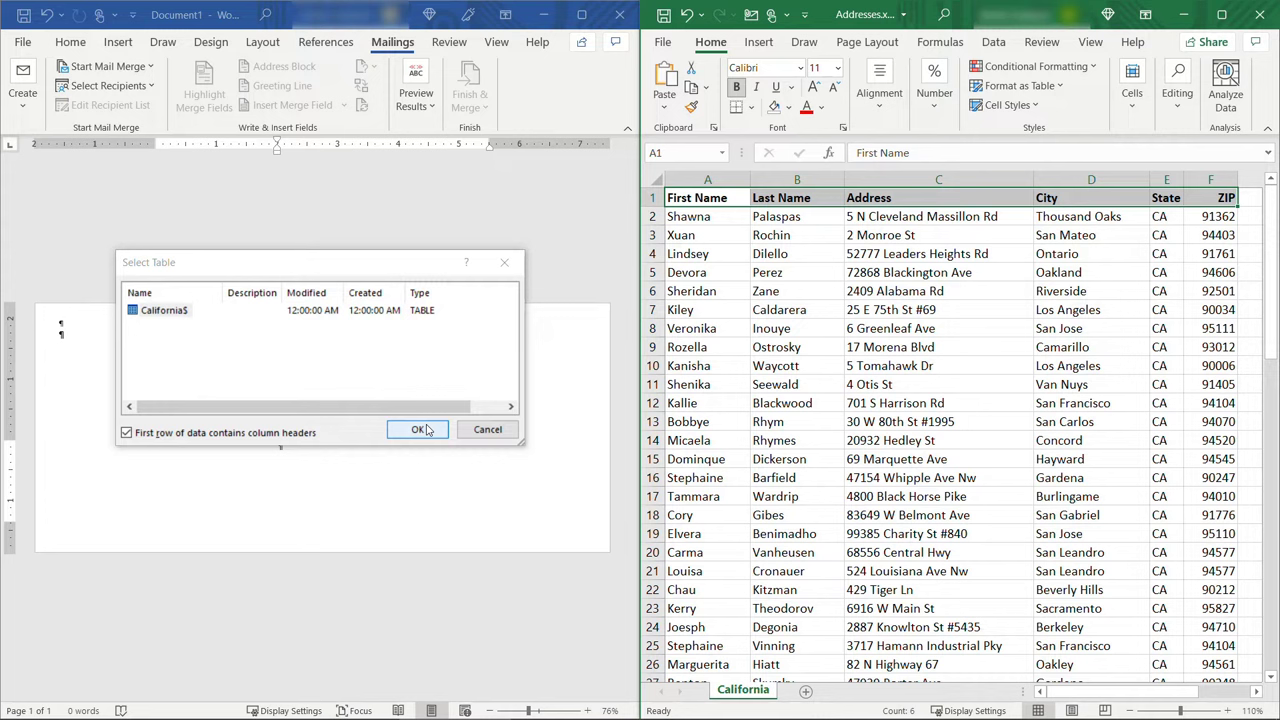
click(416, 428)
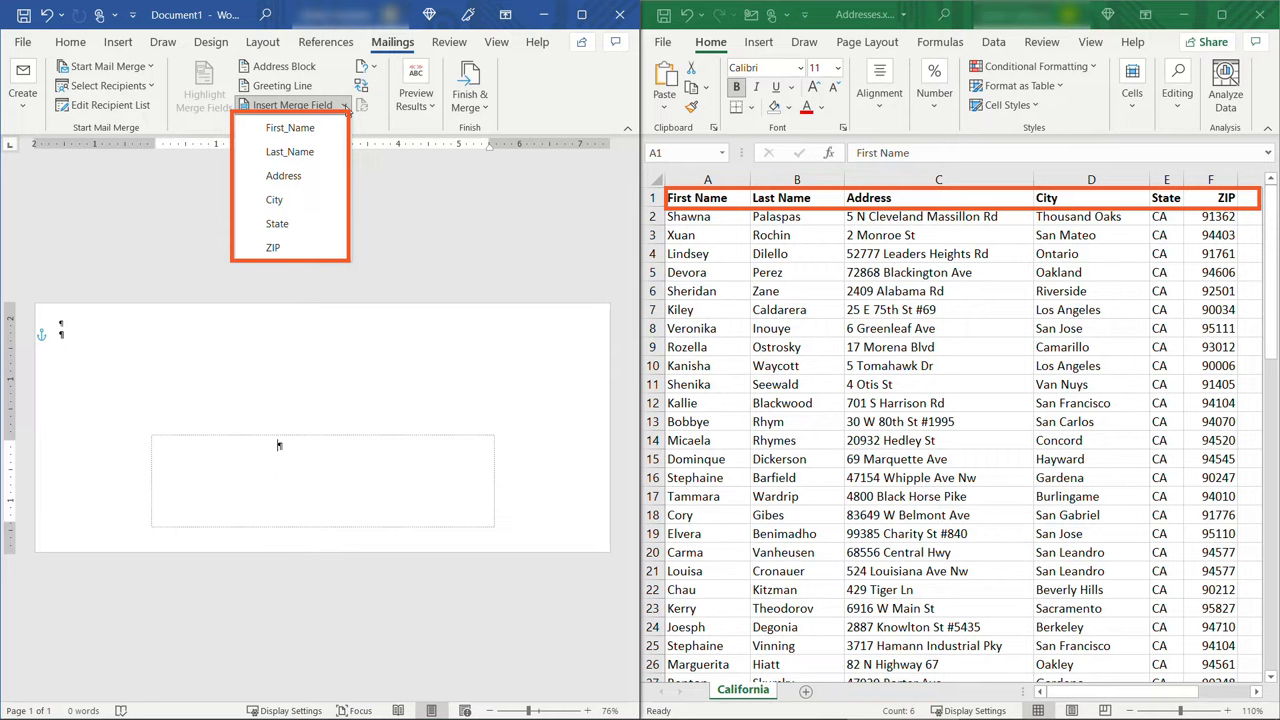
Step: Insert First_Name, Last_Name, Address and City/State/ZIP merge fields on three delivery lines
click(290, 128)
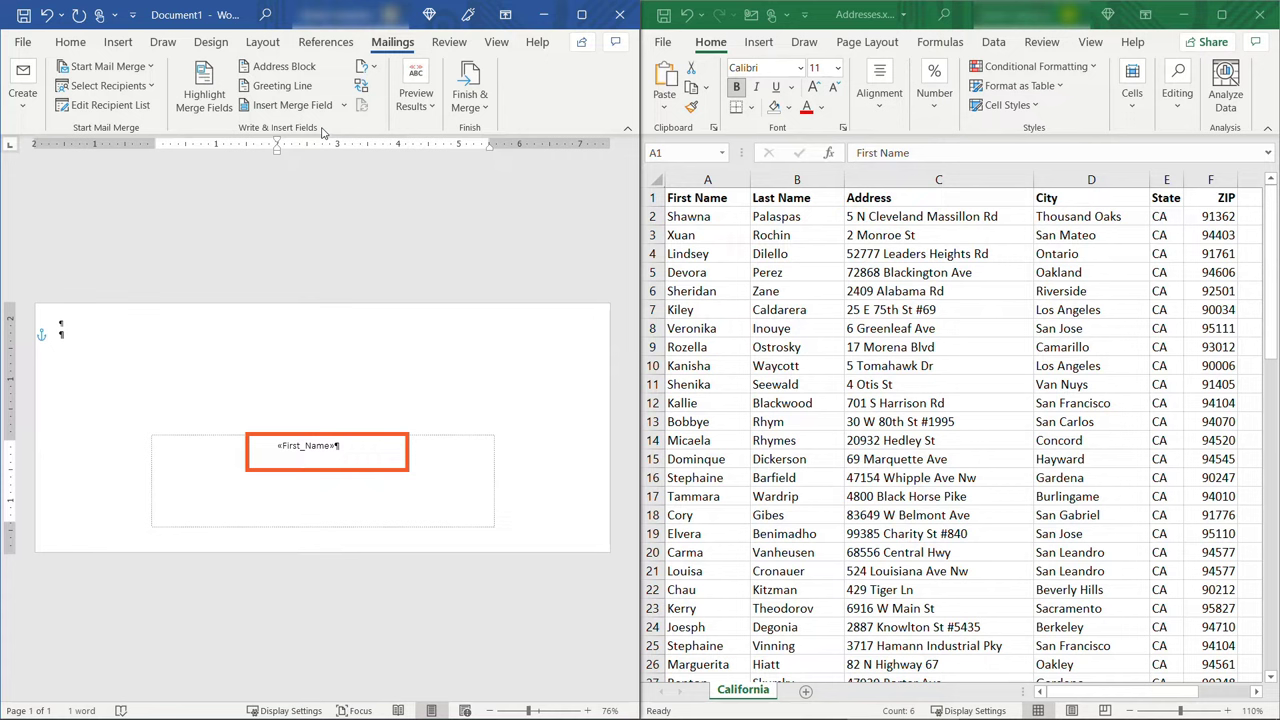
click(288, 104)
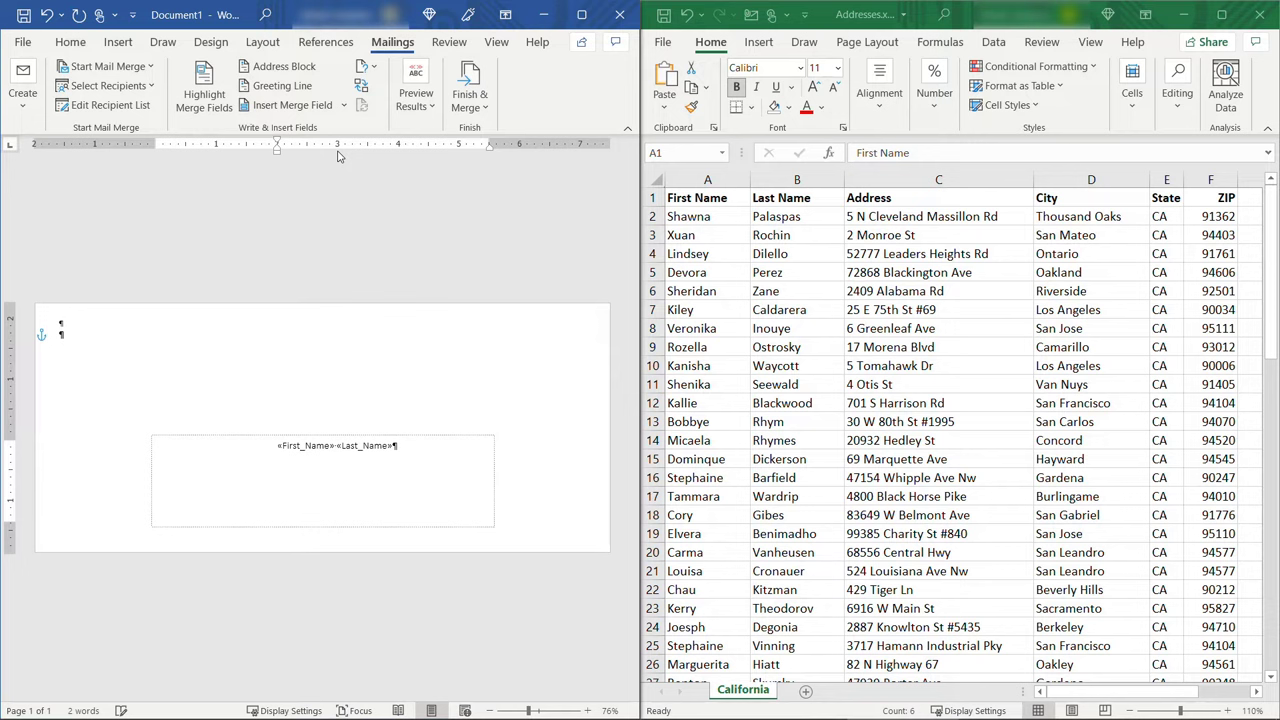
click(290, 104)
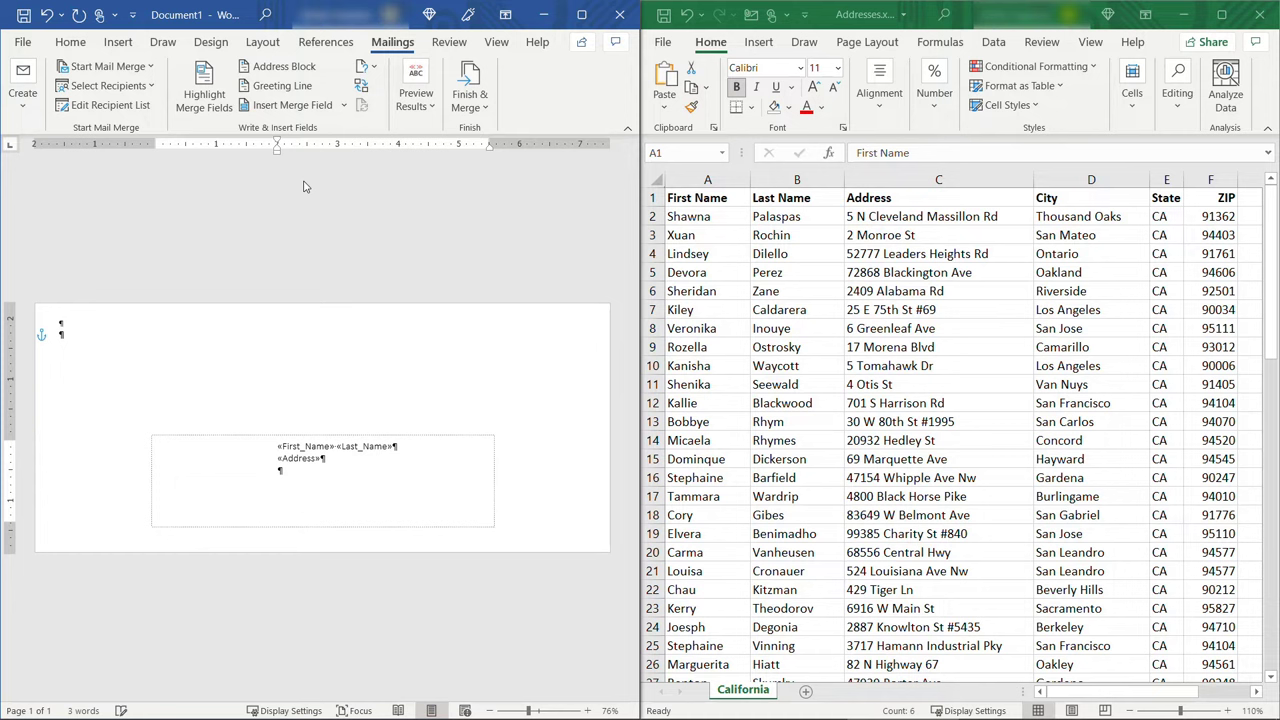
click(292, 104)
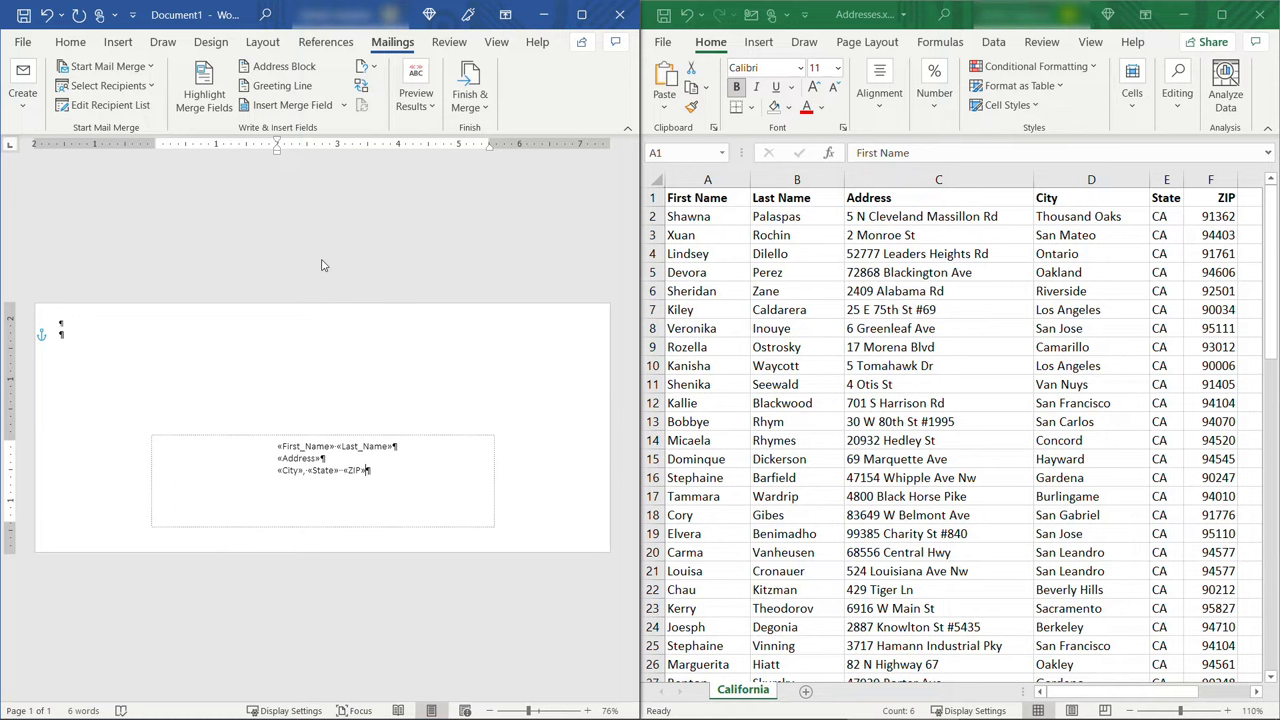
mouse_move(416, 80)
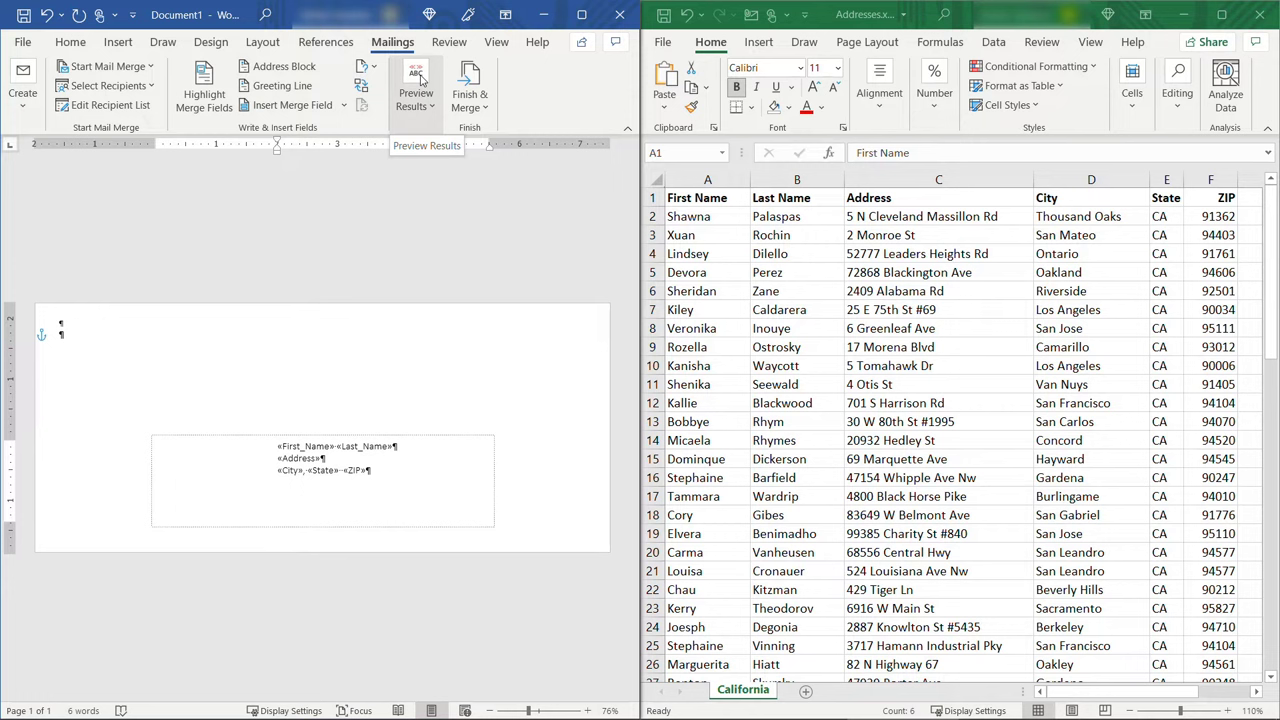
Step: Preview the merged recipient data, then return to field names before adding the Tiny Technical Tutorials return address
click(416, 84)
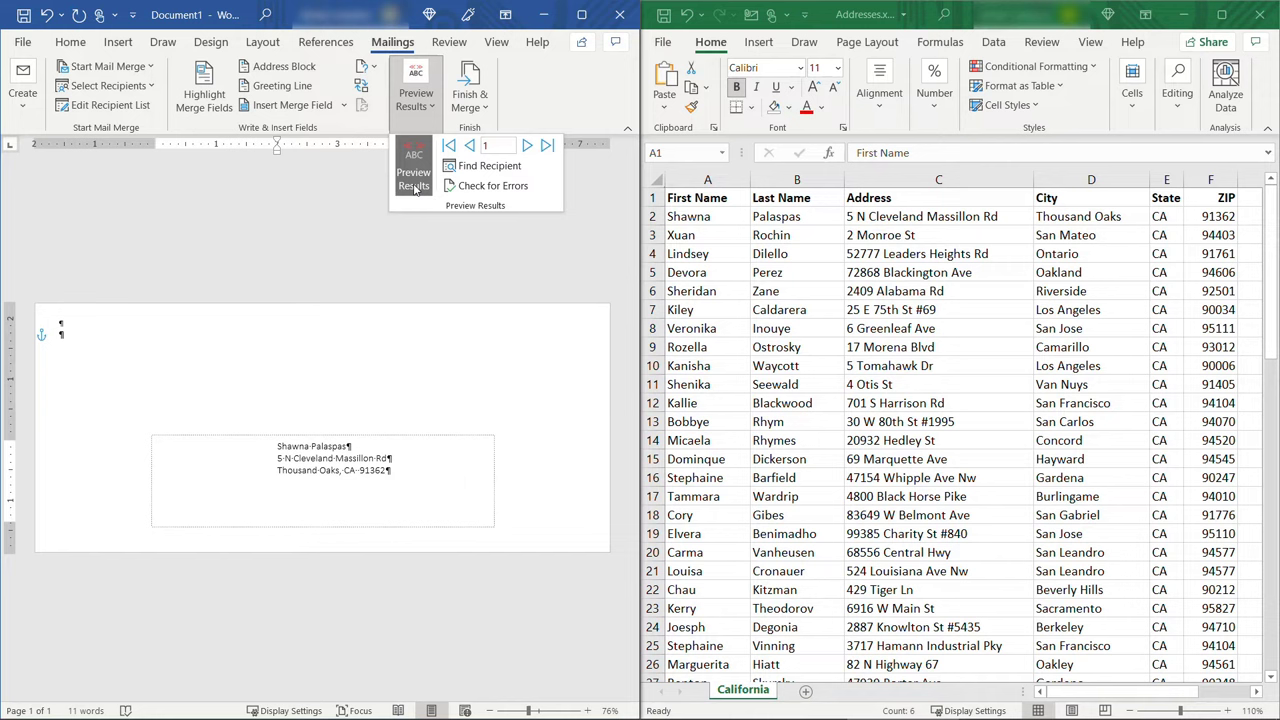
click(414, 84)
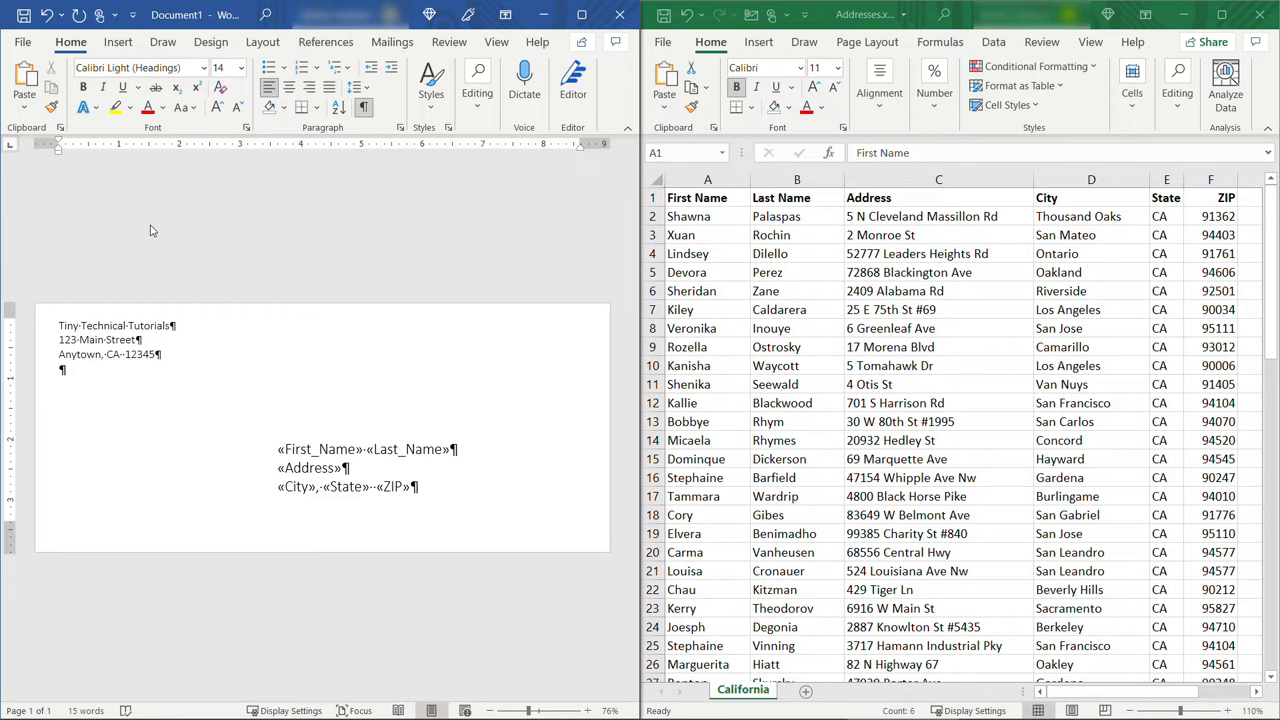
Step: Finish & Merge all records into a new editable 71-page envelopes document
click(470, 84)
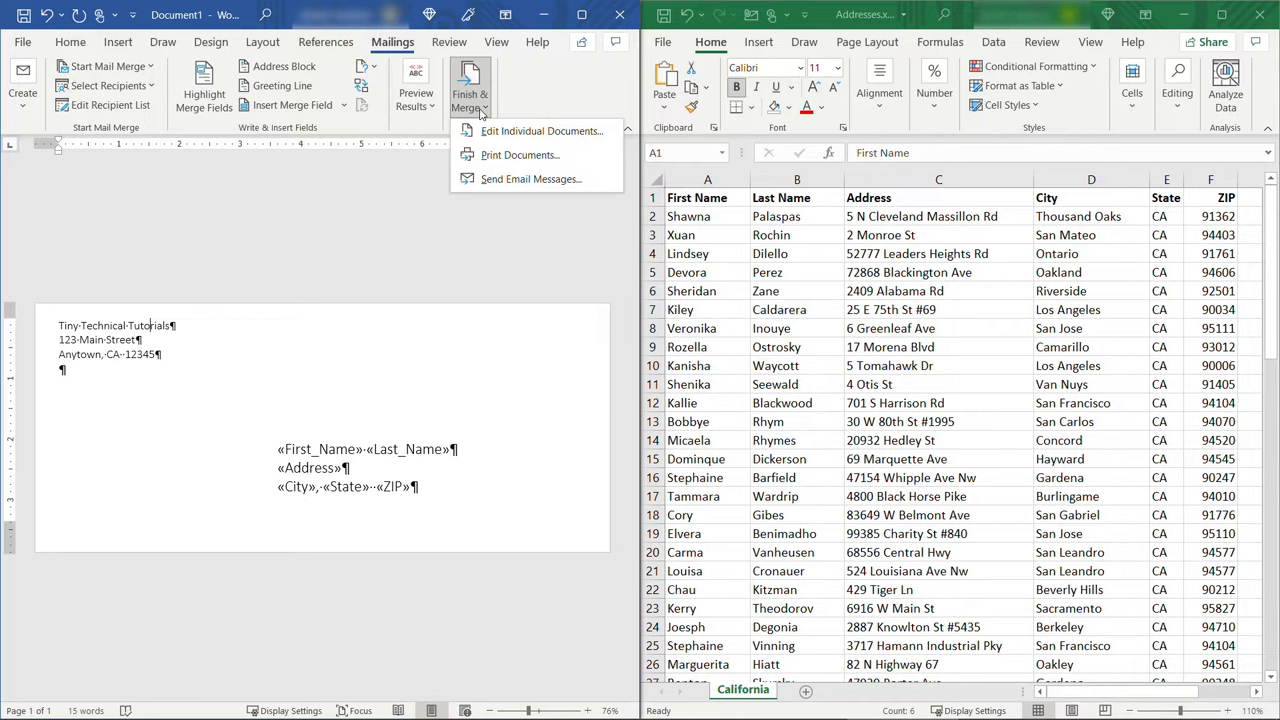
mouse_move(520, 156)
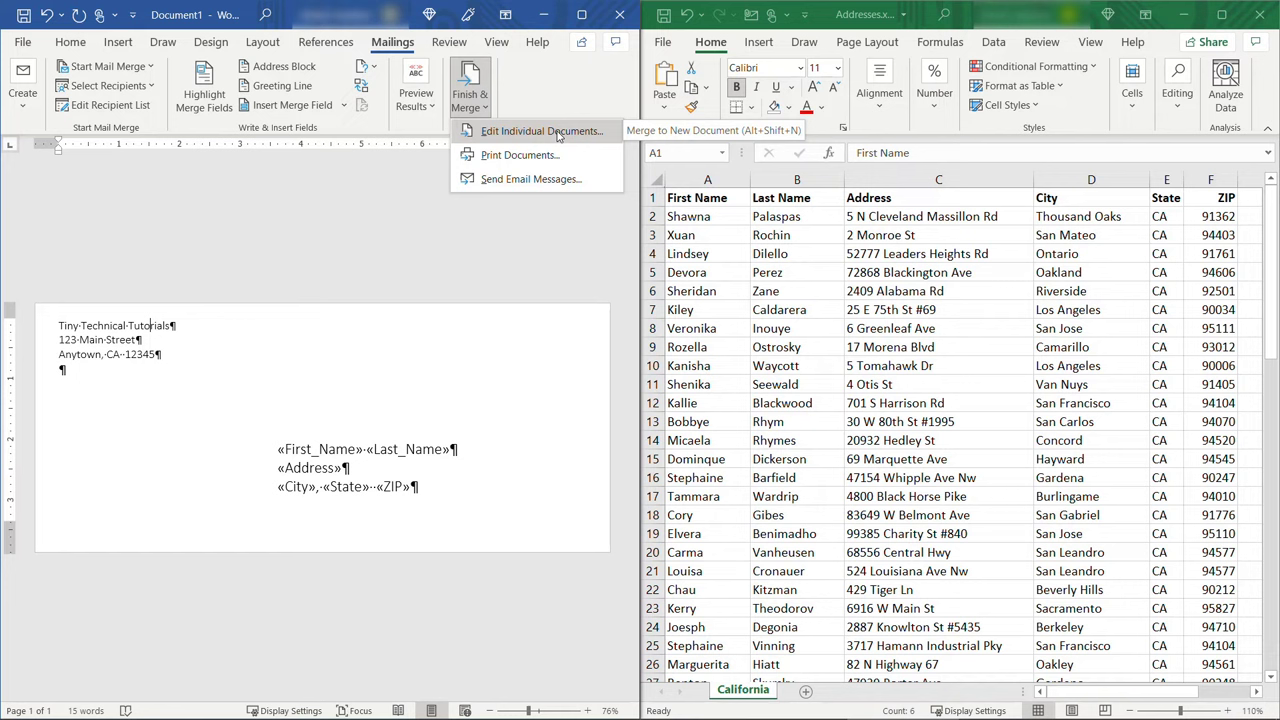
click(542, 132)
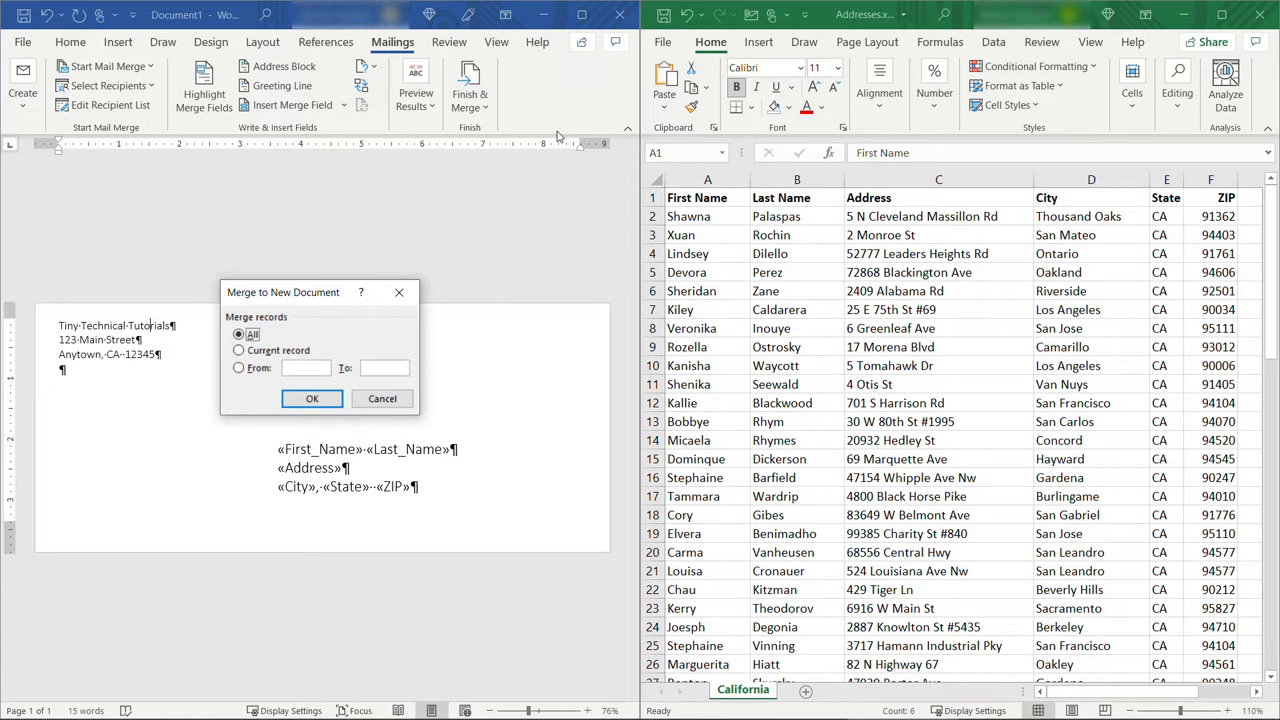
click(240, 368)
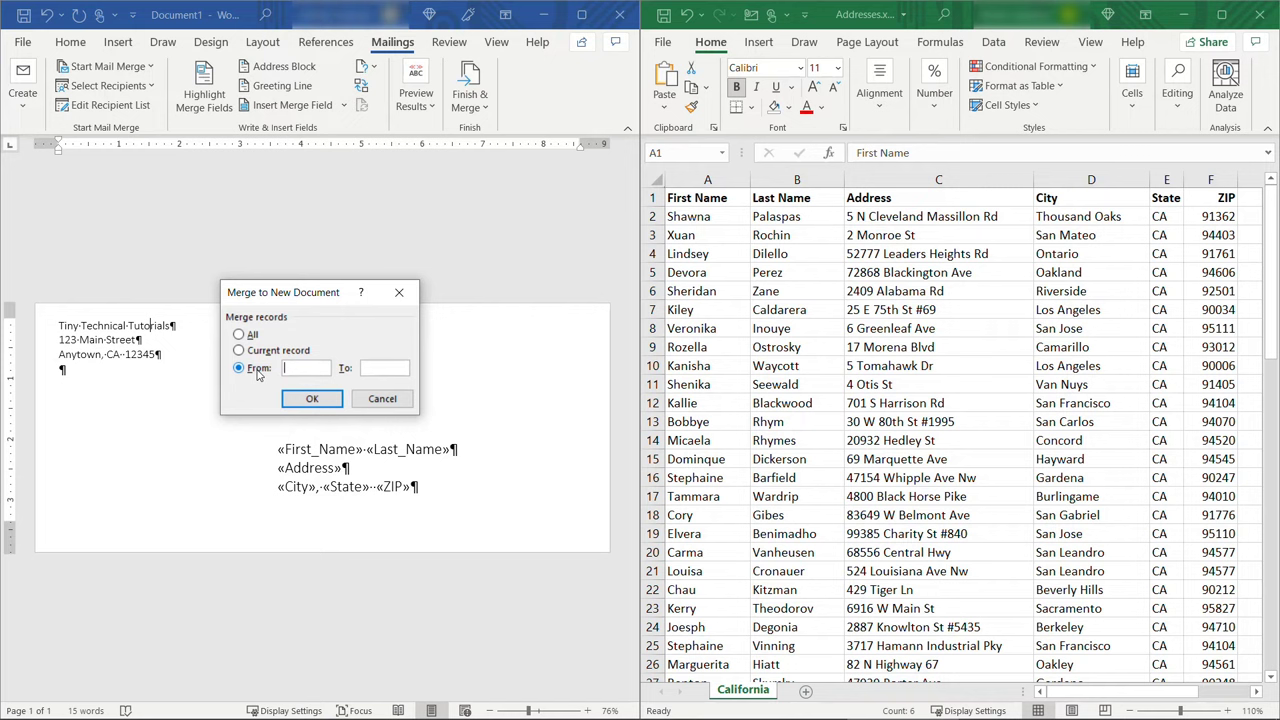
click(312, 398)
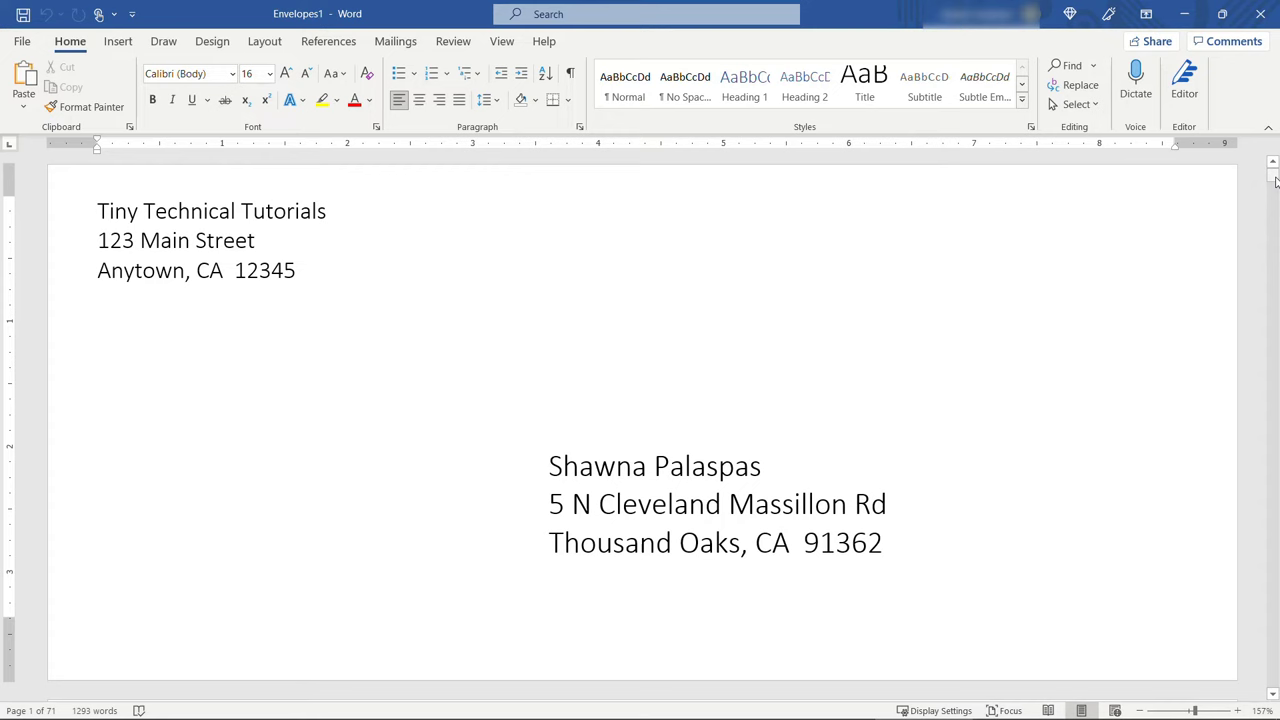
scroll(down, 3)
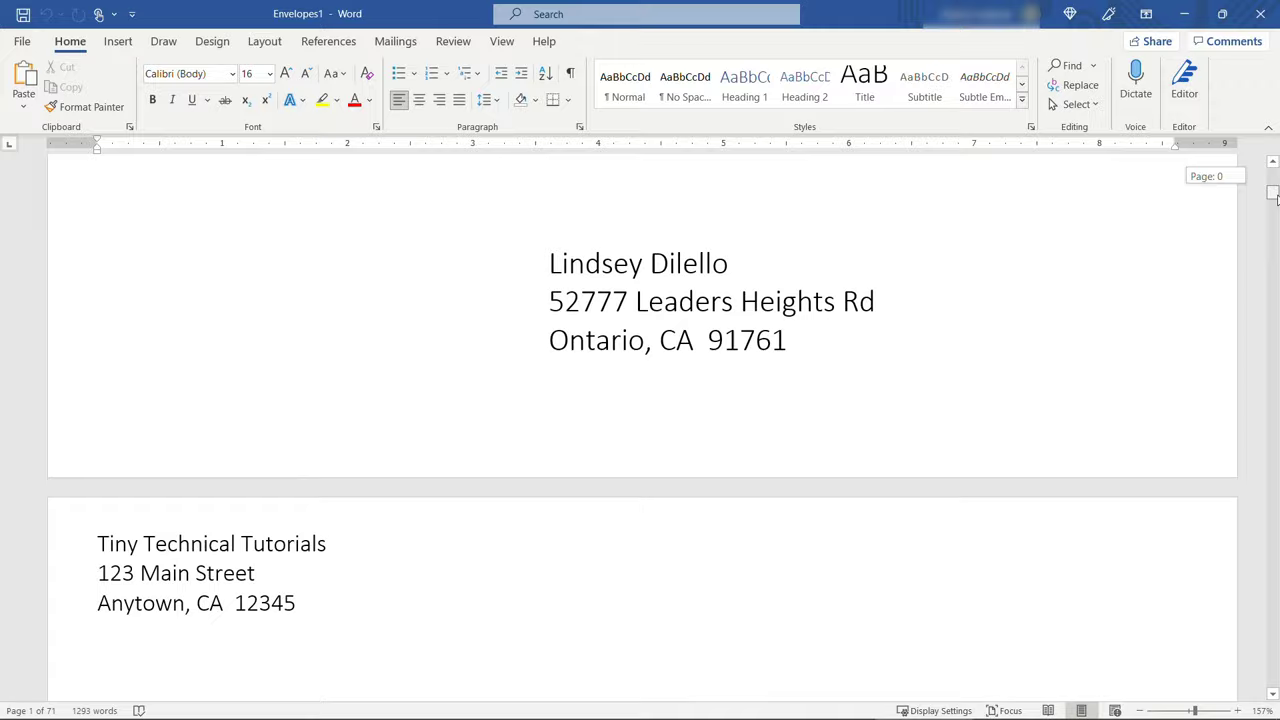
scroll(down, 3)
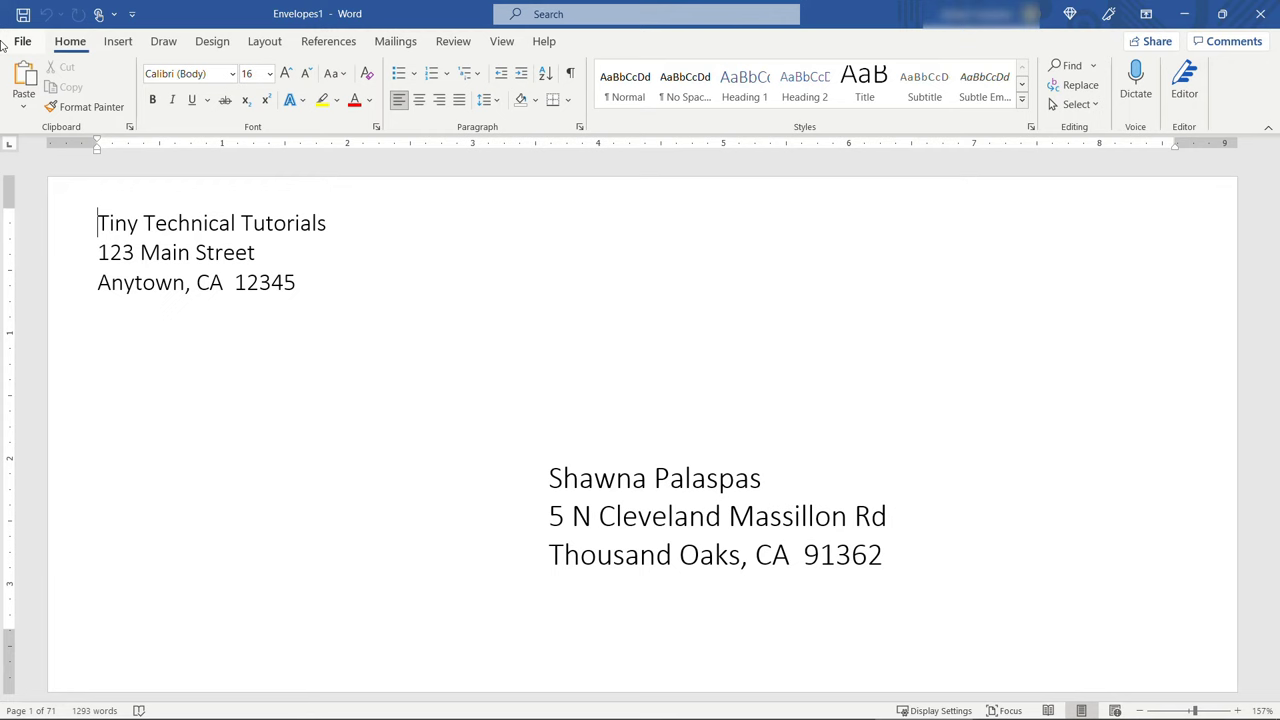
click(22, 40)
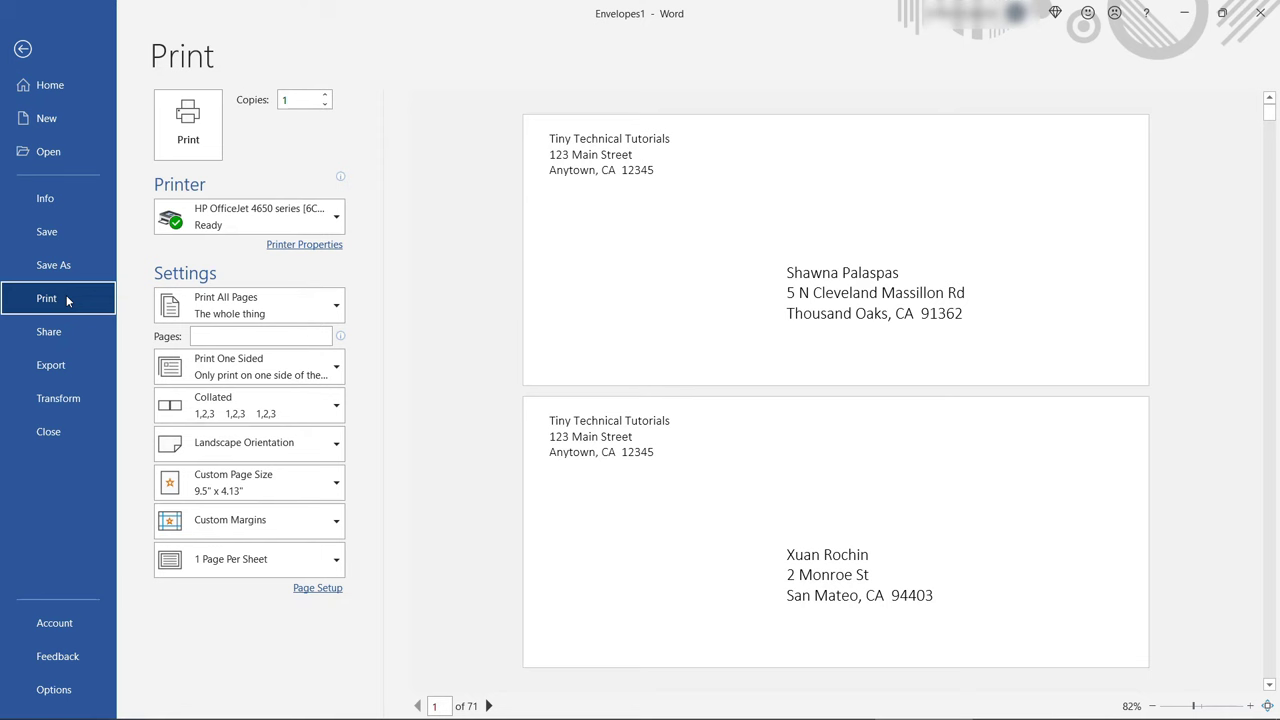
click(336, 482)
text(1-10)
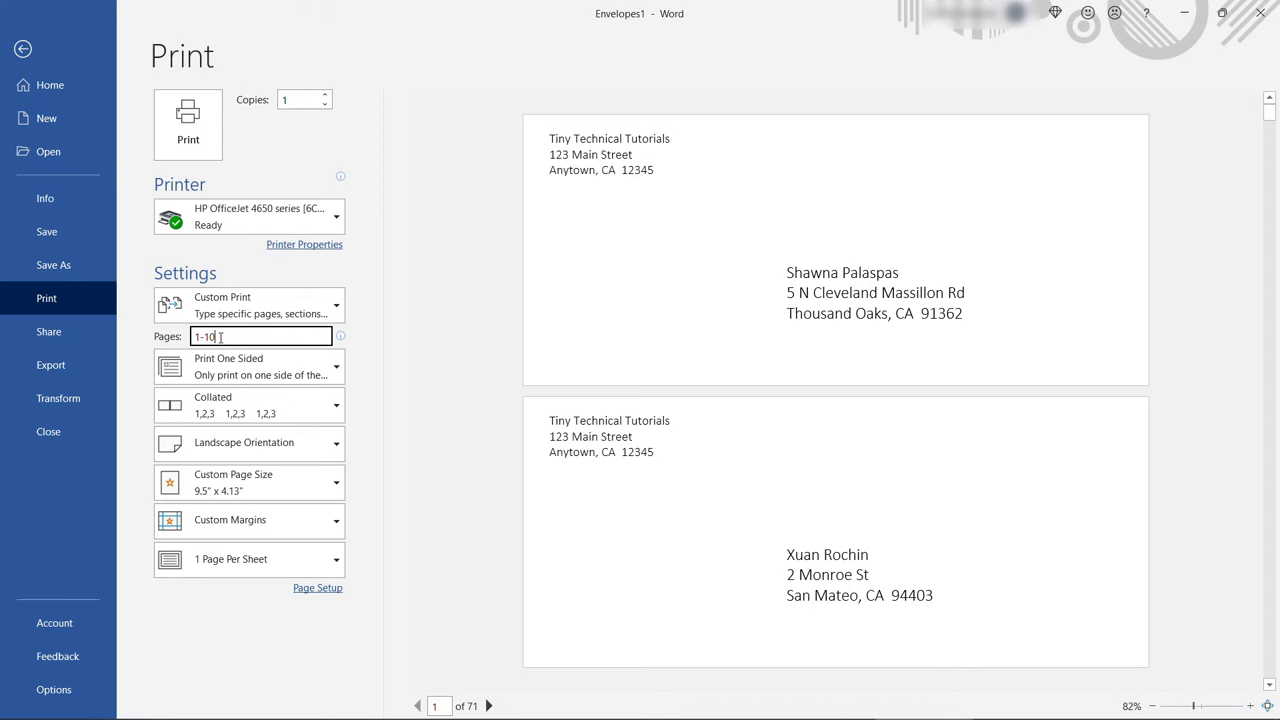
click(24, 48)
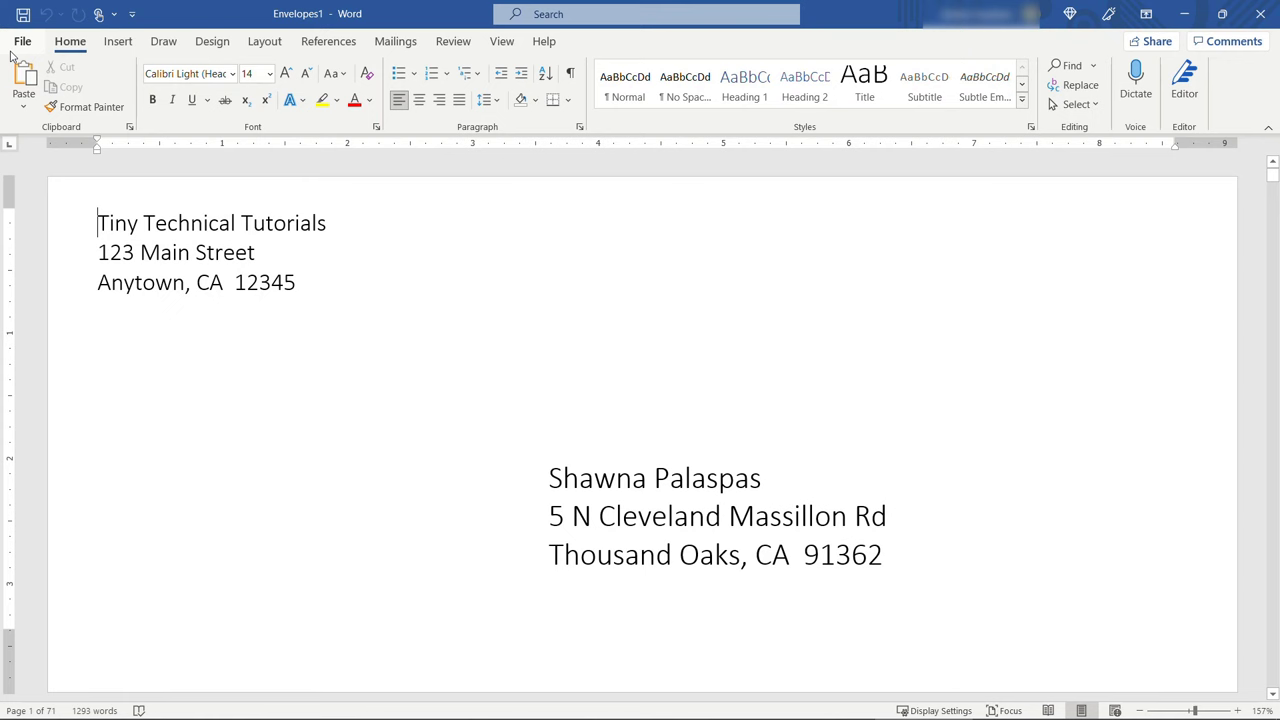